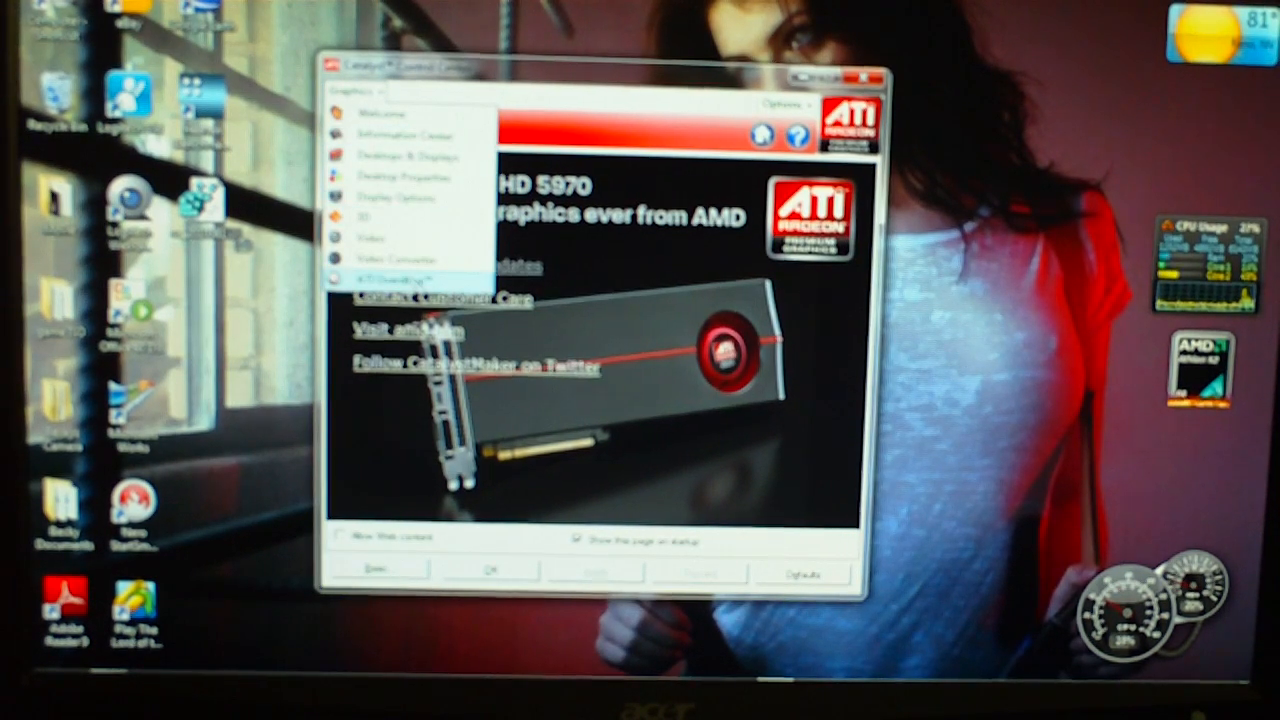
Step: Show the ATI Overdrive page for the Radeon HD 4300/4500 from the Graphics menu
{"action": "left_click", "coordinate": [388, 270]}
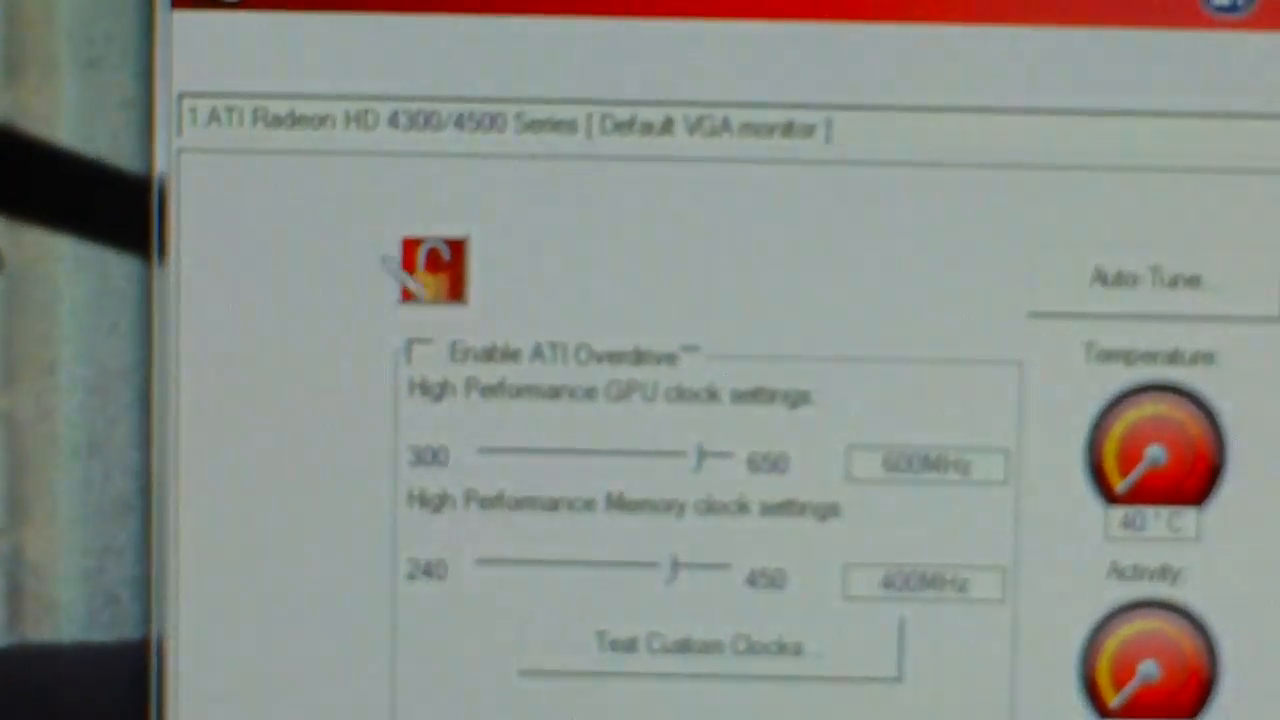
Step: Unlock Overdrive via the padlock so the 600 MHz GPU and 400 MHz memory sliders become editable
{"action": "left_click", "coordinate": [432, 270]}
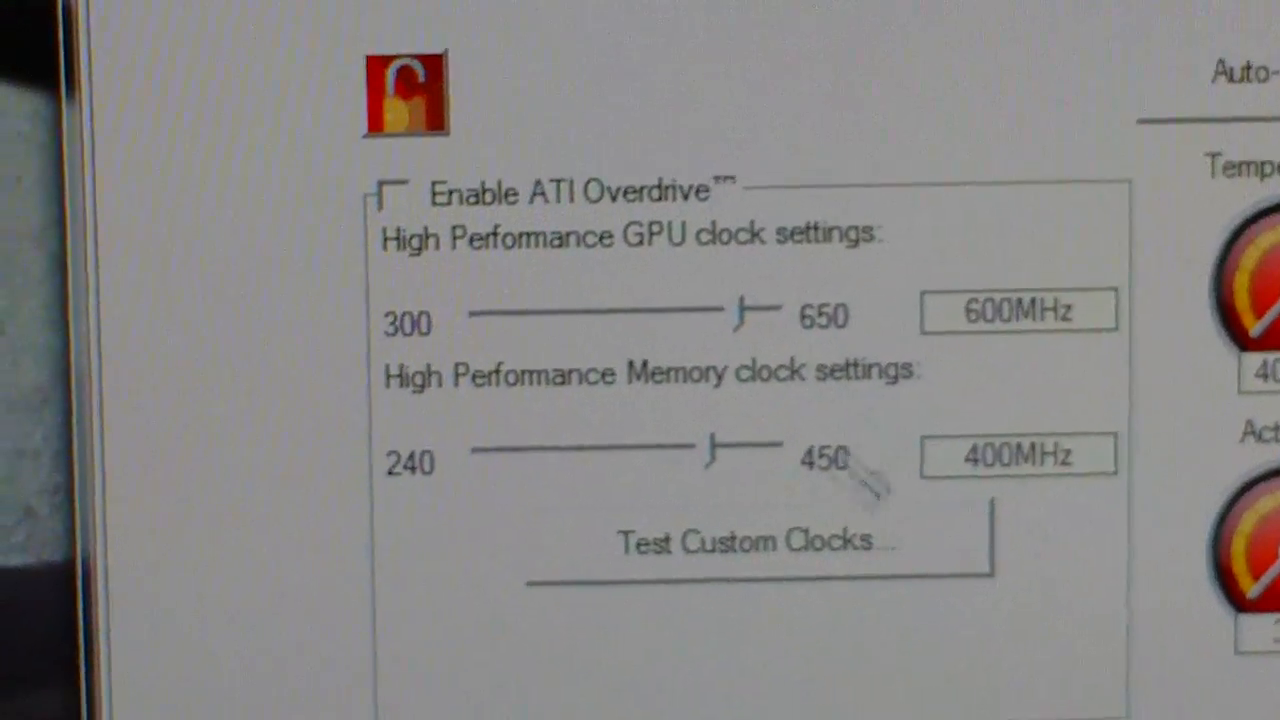
{"action": "mouse_move", "coordinate": [720, 450]}
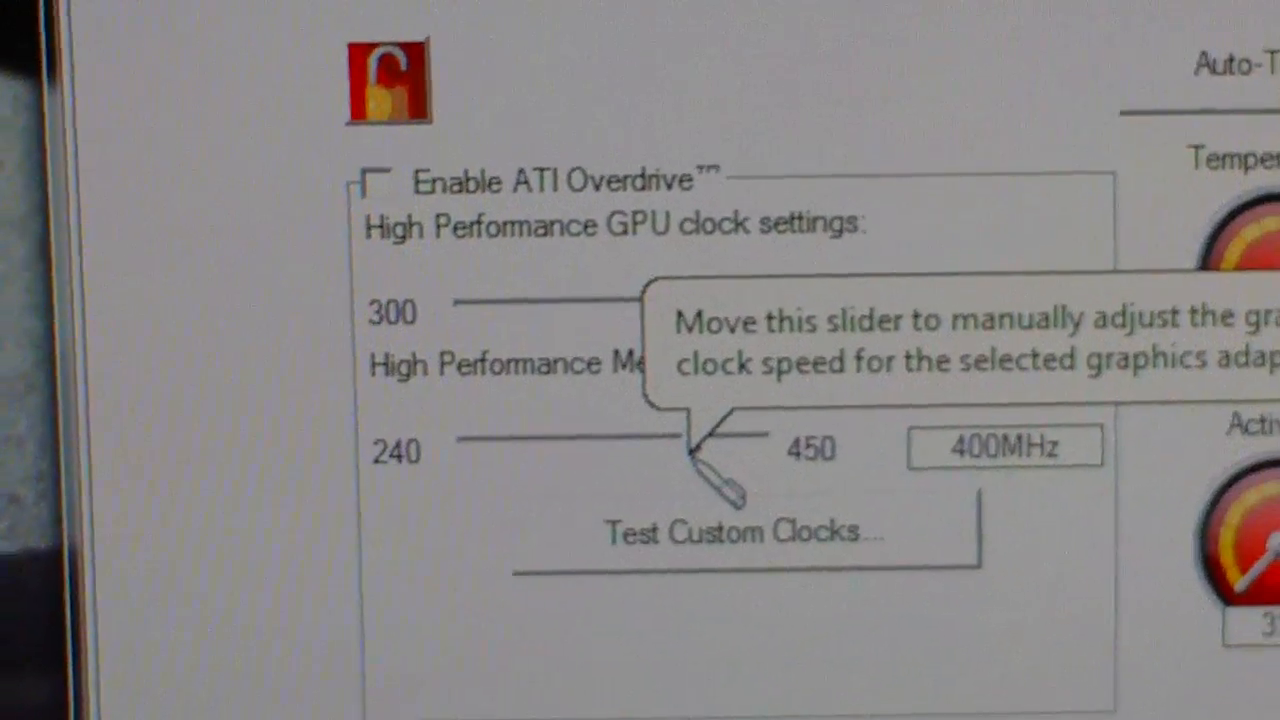